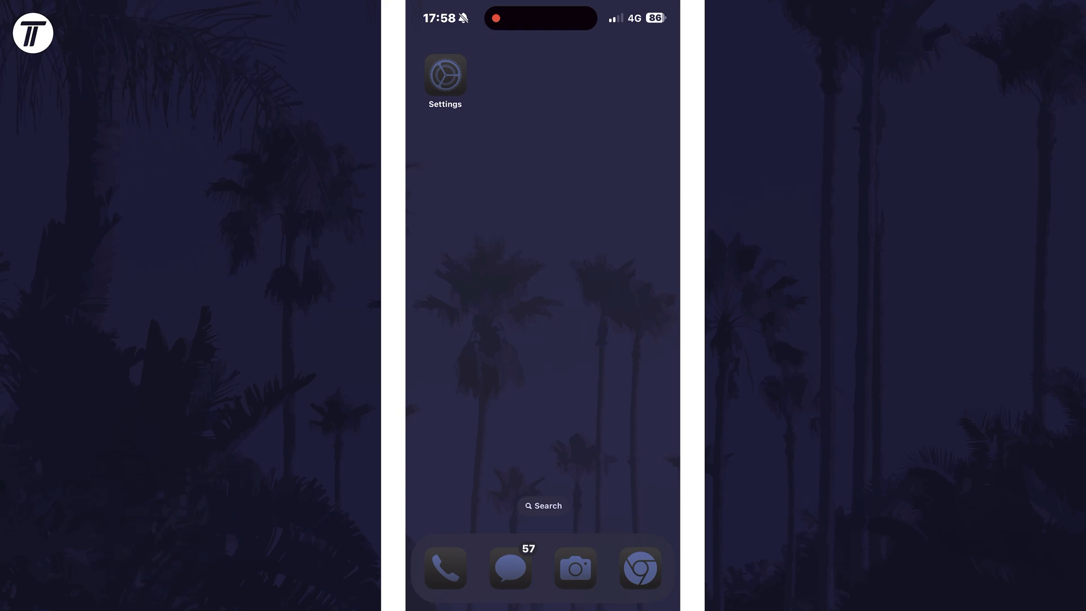
- From Settings > Focus, add a new Focus and choose Reduce Interruptions
left_click(445, 75)
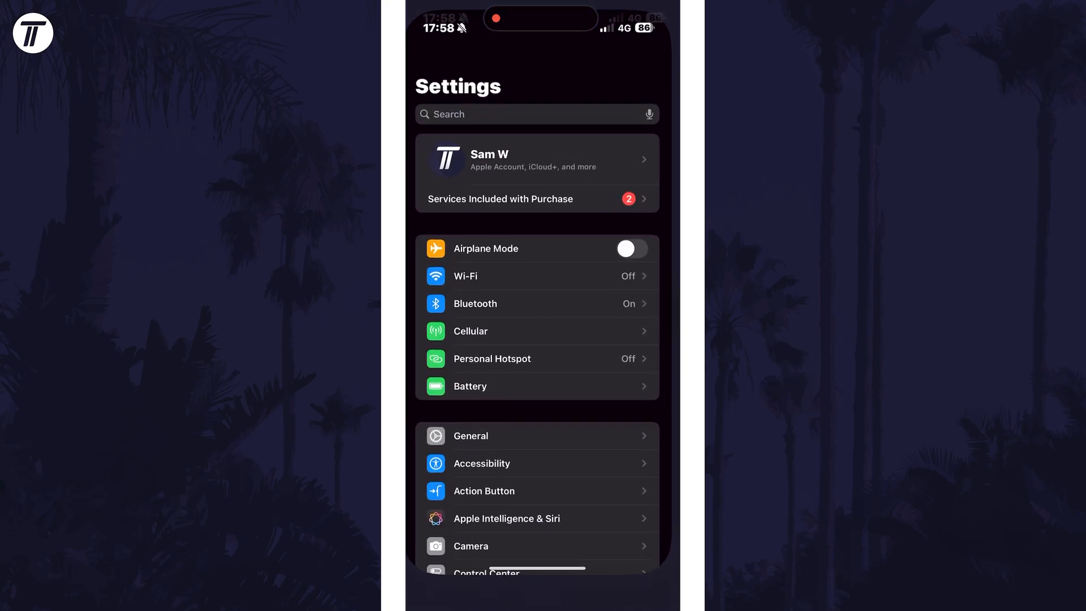
scroll("down", 3)
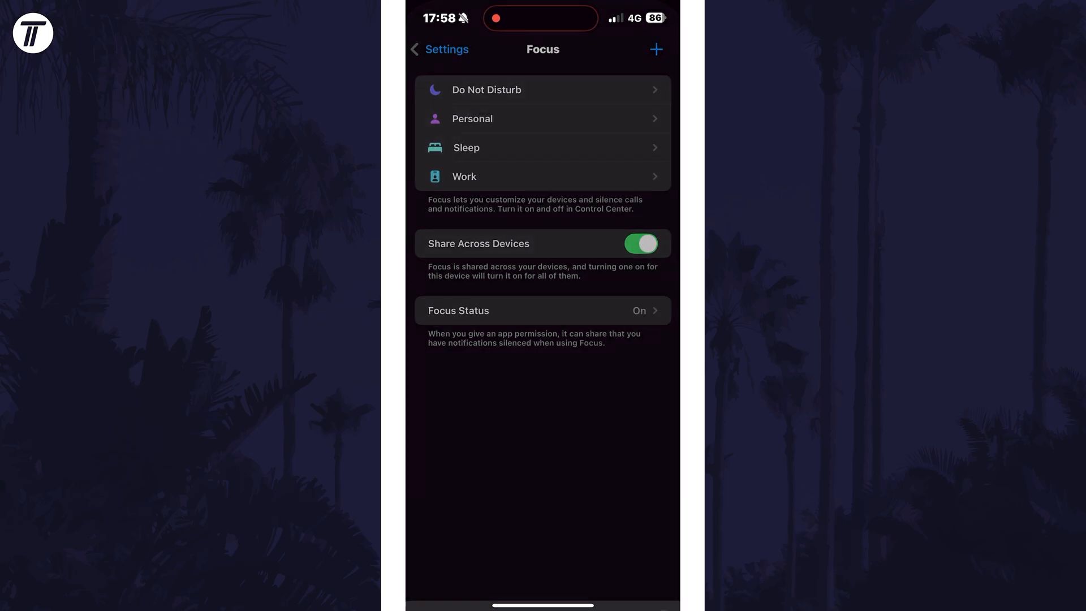
left_click(656, 49)
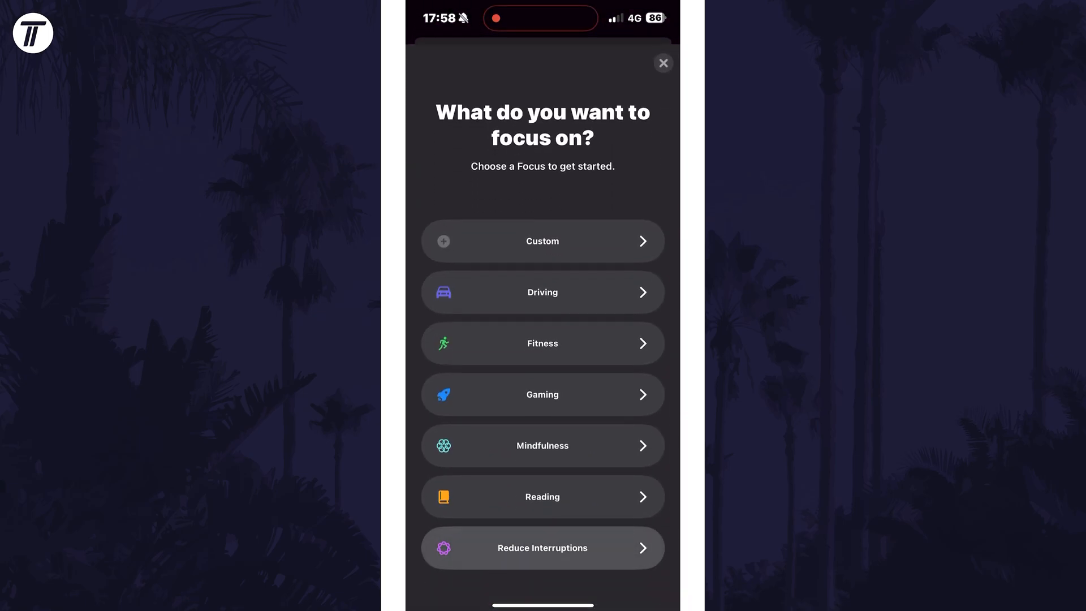
left_click(542, 548)
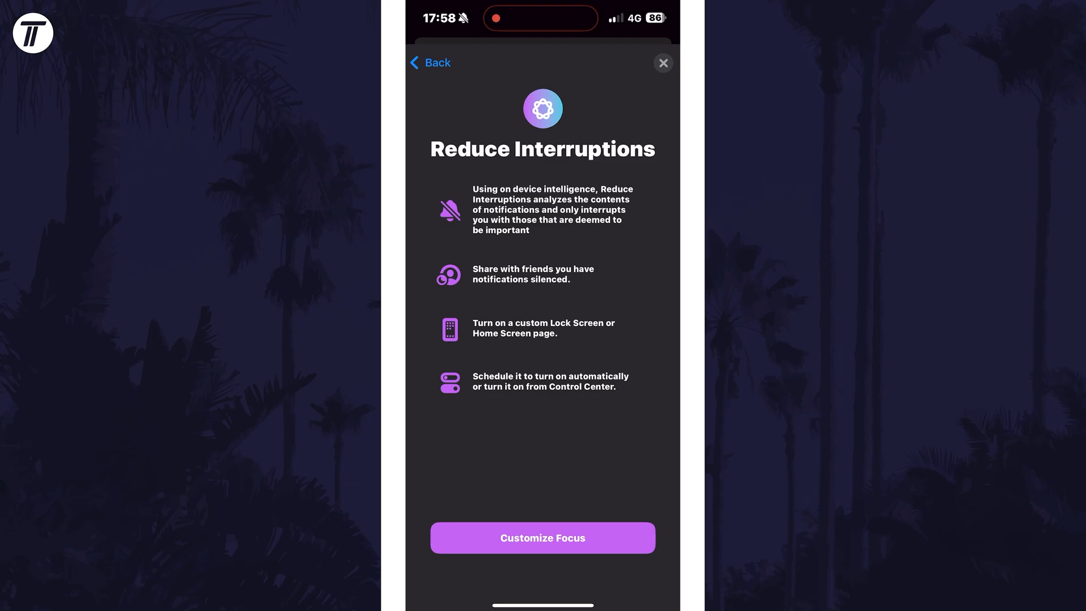
- Customize the Reduce Interruptions Focus, review its allowed Apps notifications, and return Home
left_click(542, 537)
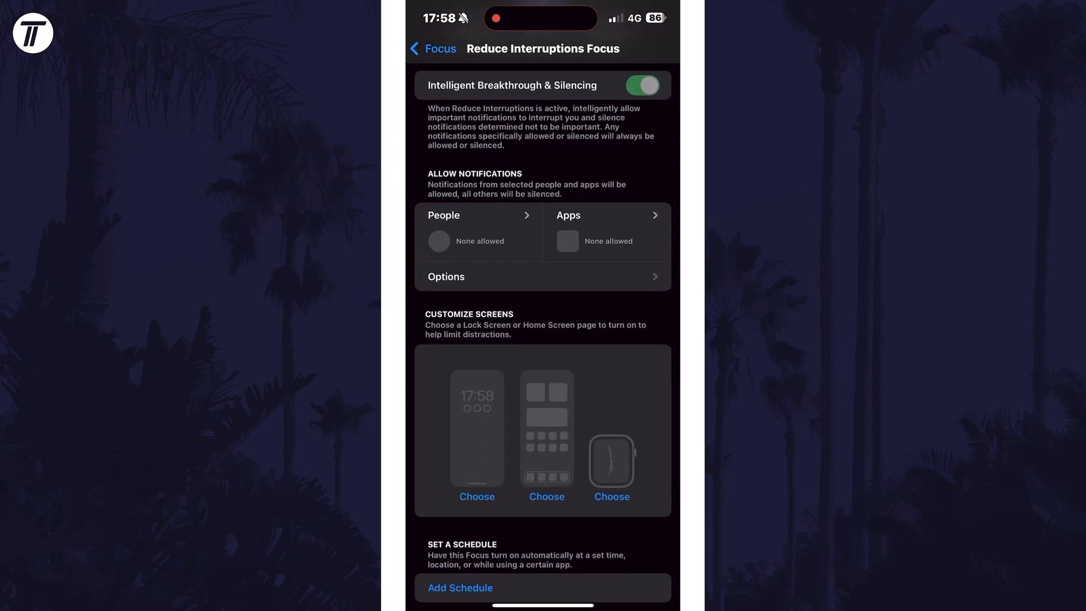
scroll("down", 3)
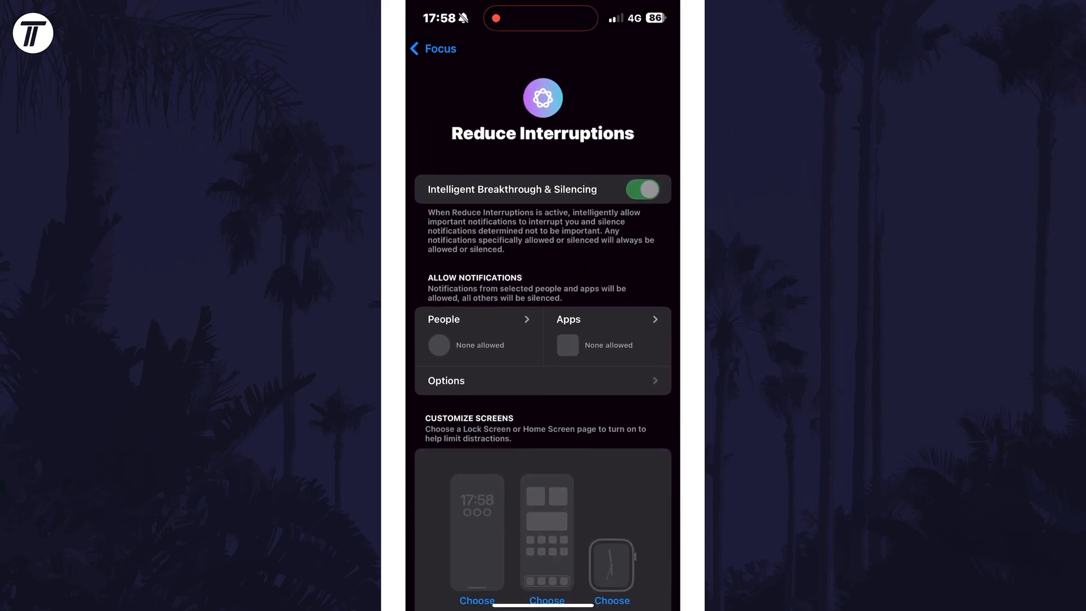
left_click(478, 319)
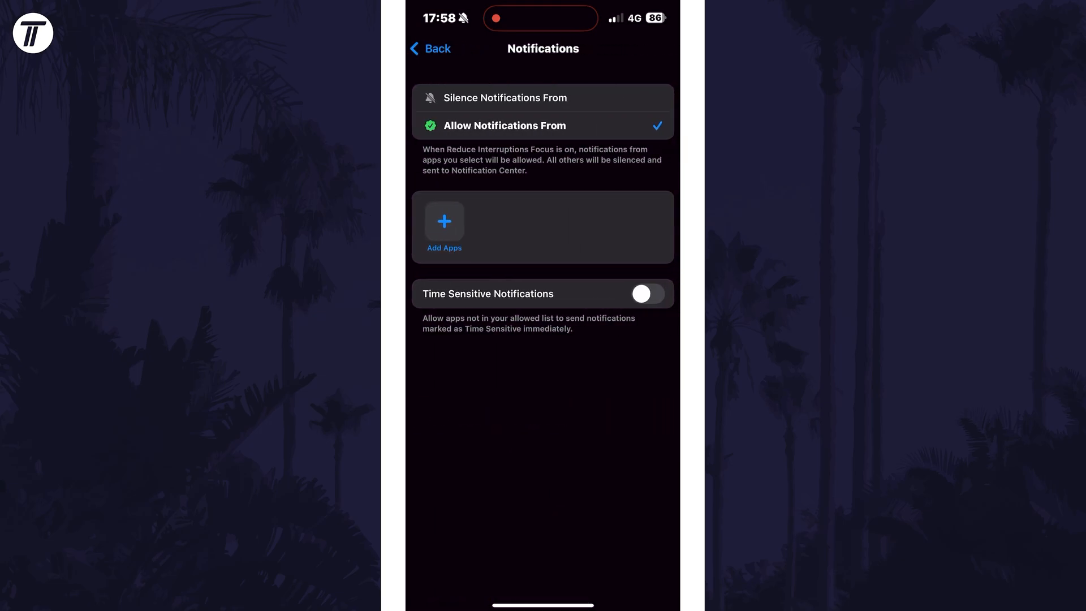
left_click(430, 48)
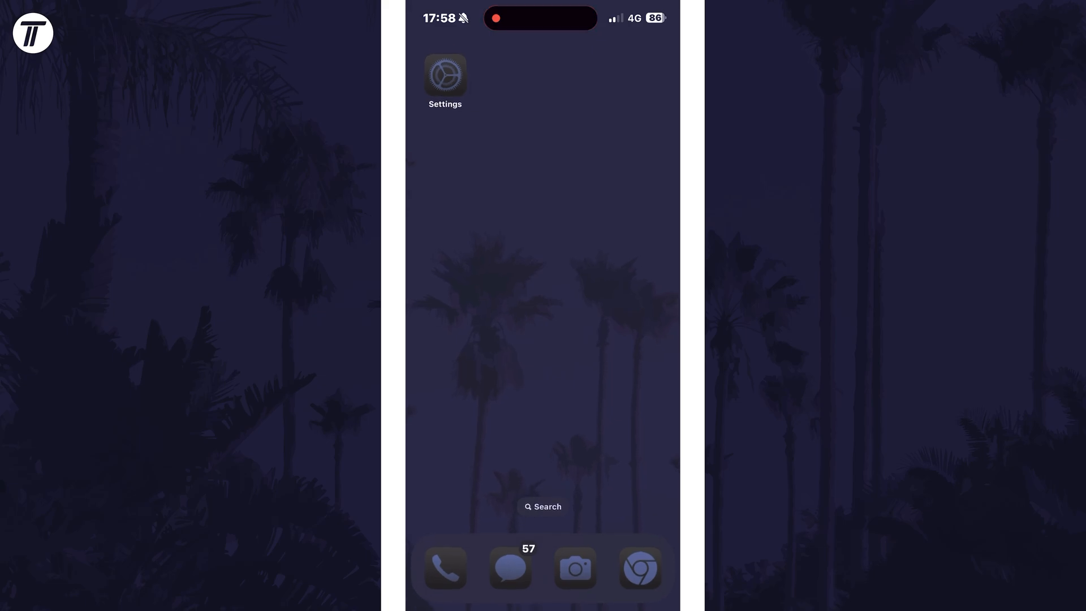
- Pull down Control Center and turn on the Reduce Interruptions Focus tile
left_click_drag(652, 6, 652, 208)
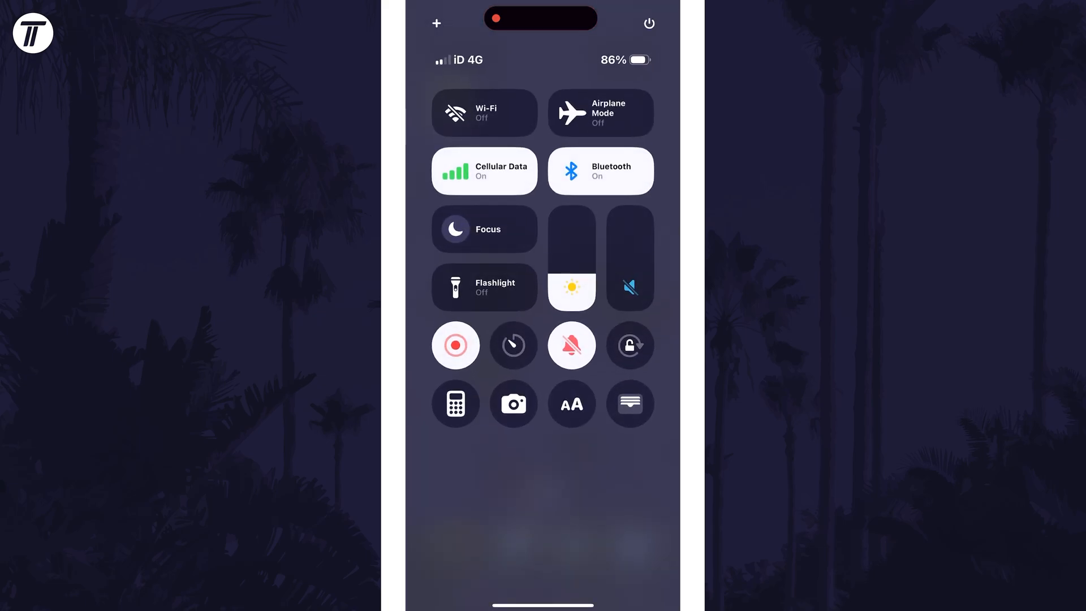
left_click(484, 228)
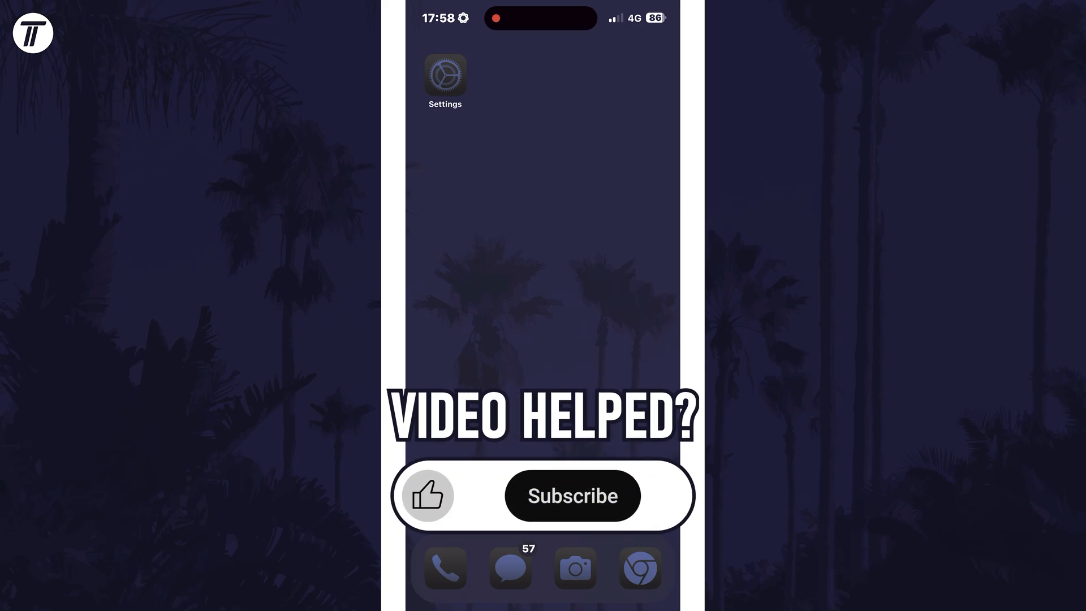
- Dismiss Control Center so the Home Screen shows the active Focus icon
left_click(573, 495)
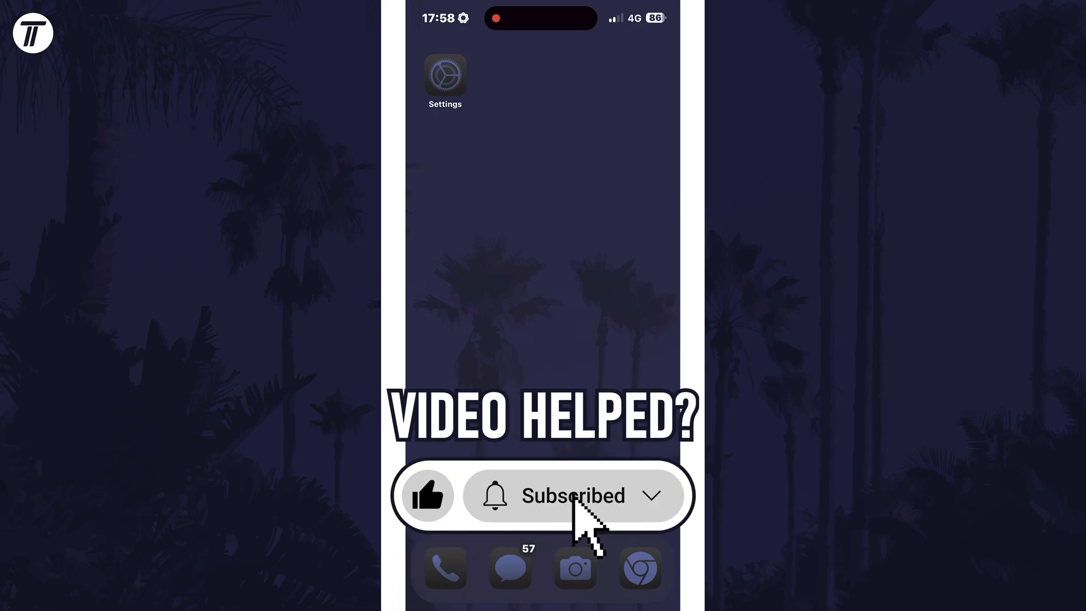